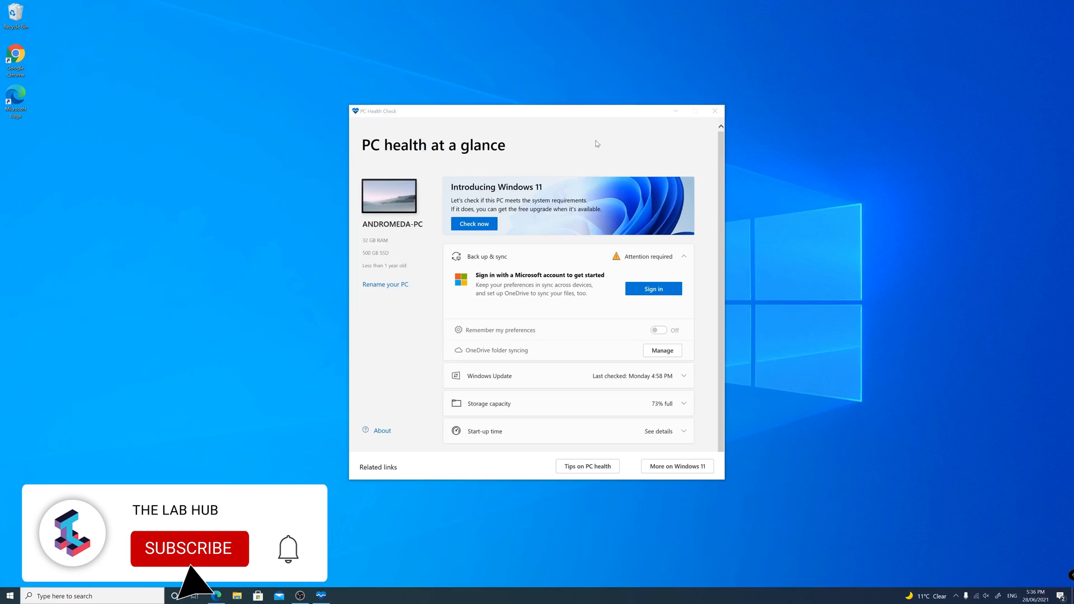
# Run the Windows 11 check, note the missing TPM 2.0, and close PC Health Check.
pyautogui.click(189, 549)
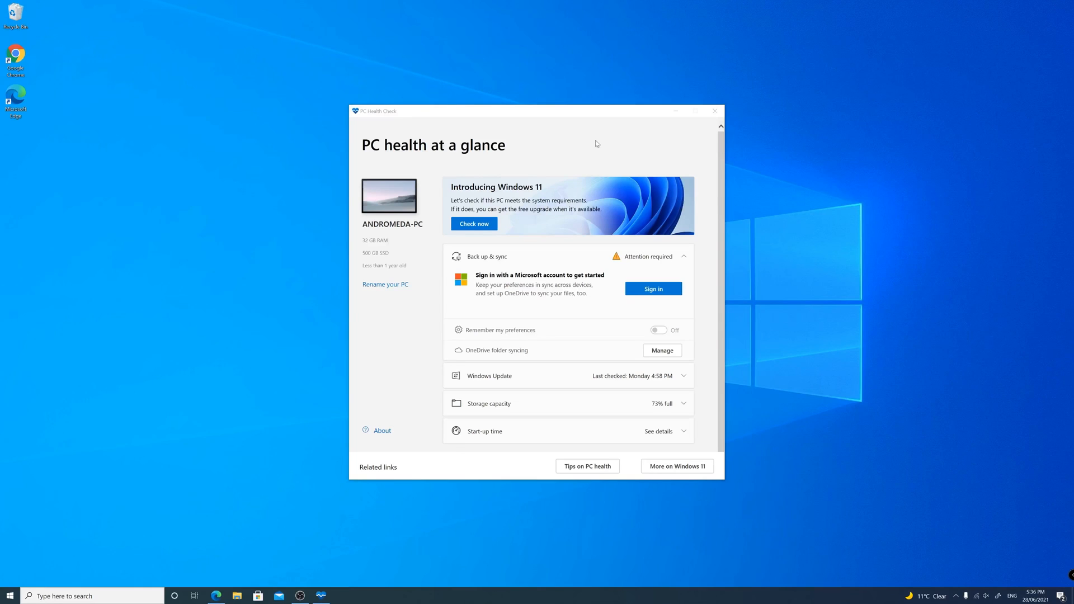
pyautogui.moveTo(795, 204)
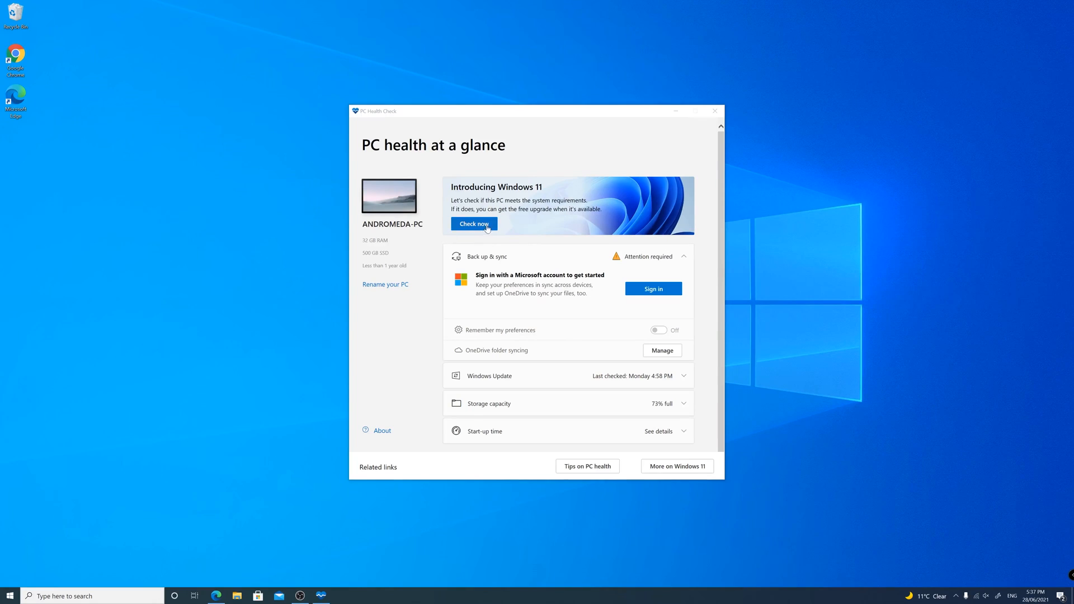
pyautogui.click(474, 224)
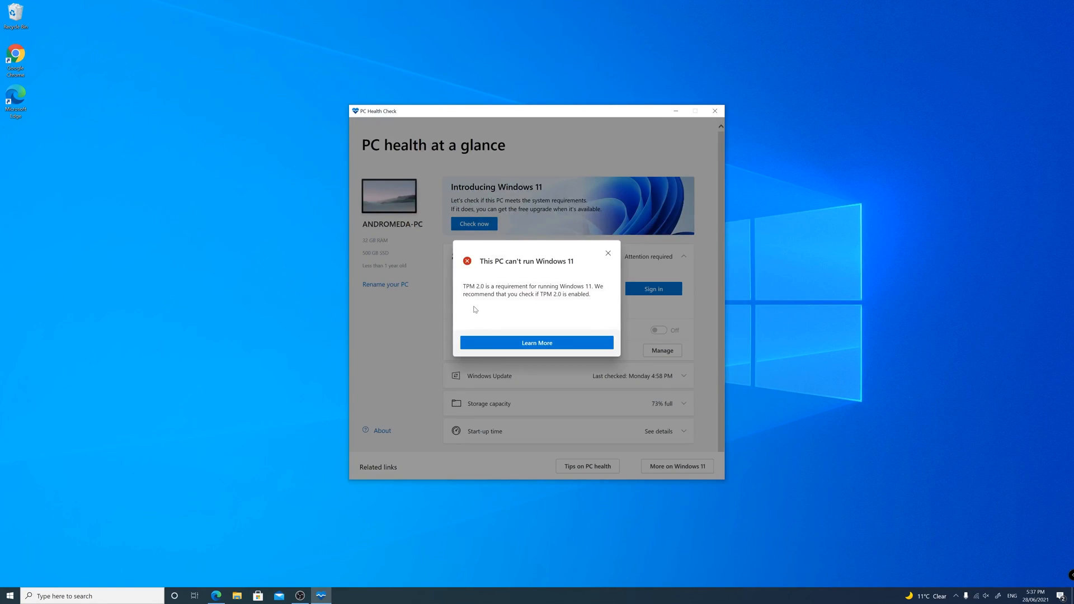
pyautogui.moveTo(600, 300)
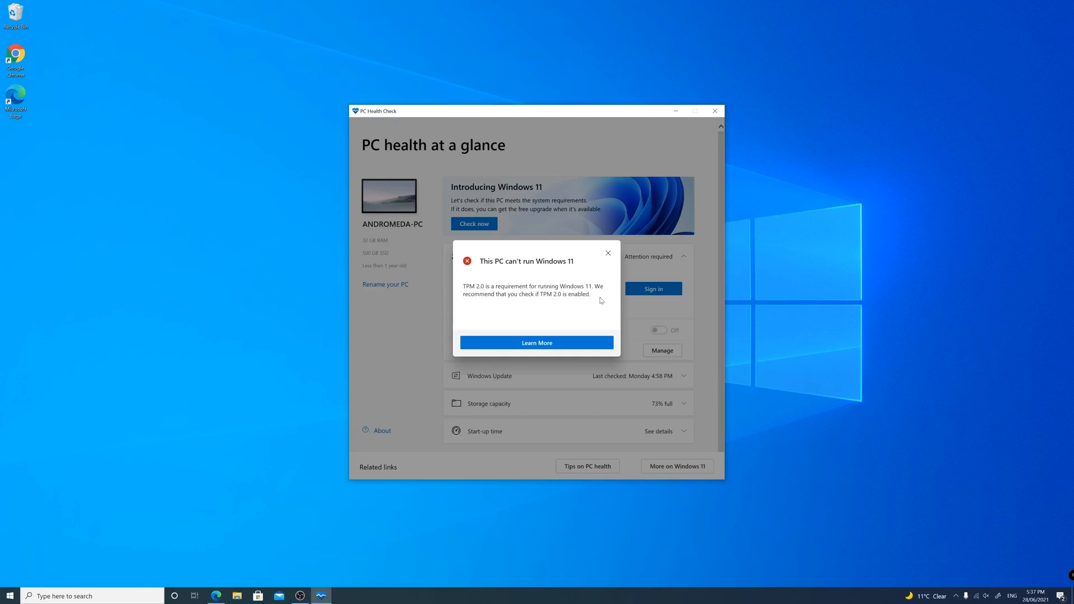
pyautogui.moveTo(616, 268)
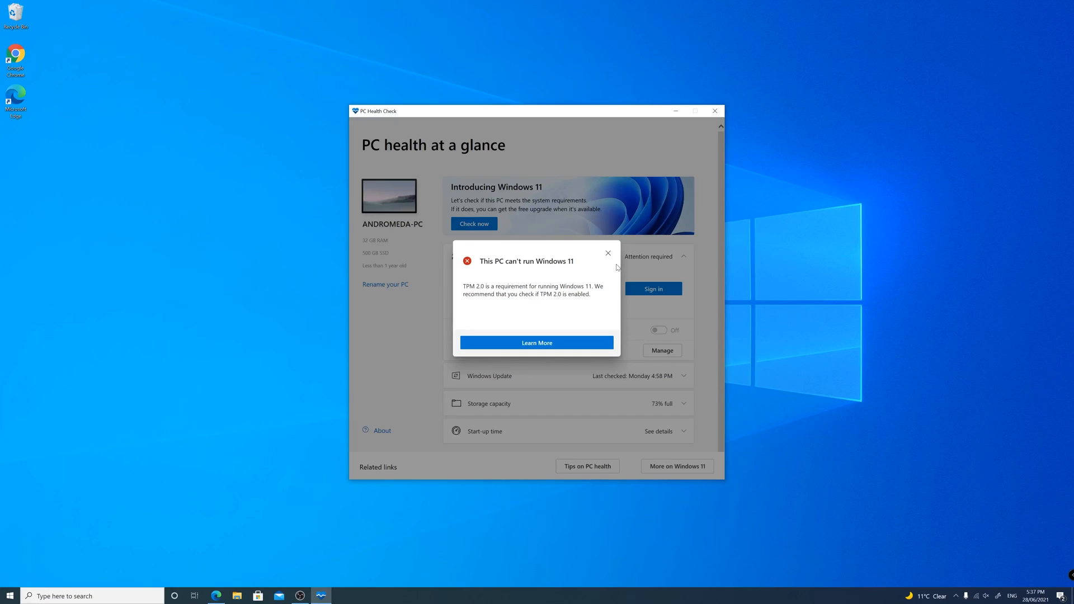
pyautogui.click(607, 252)
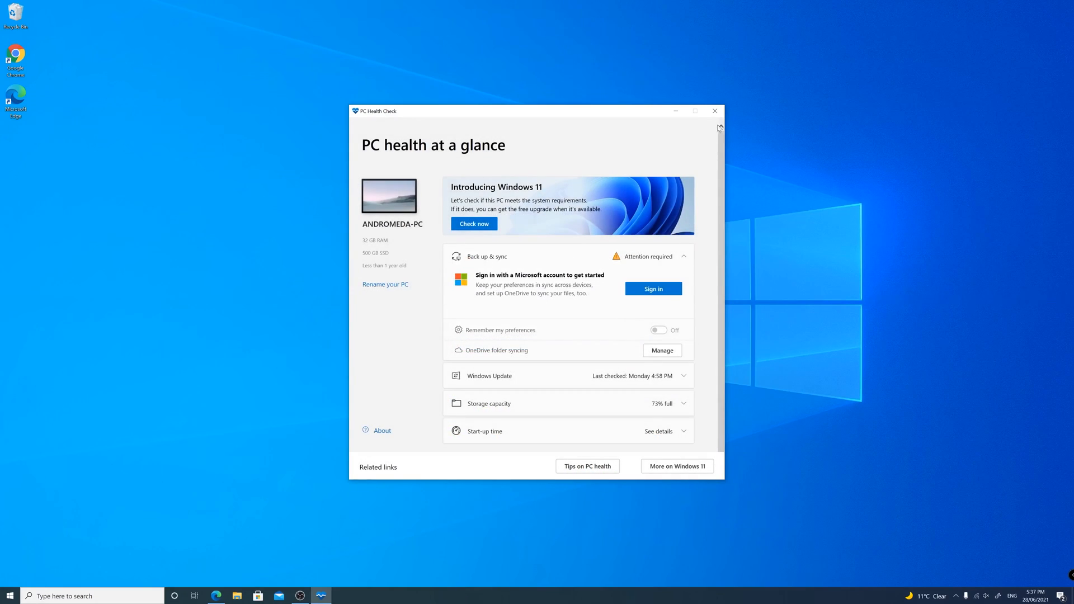
pyautogui.click(715, 111)
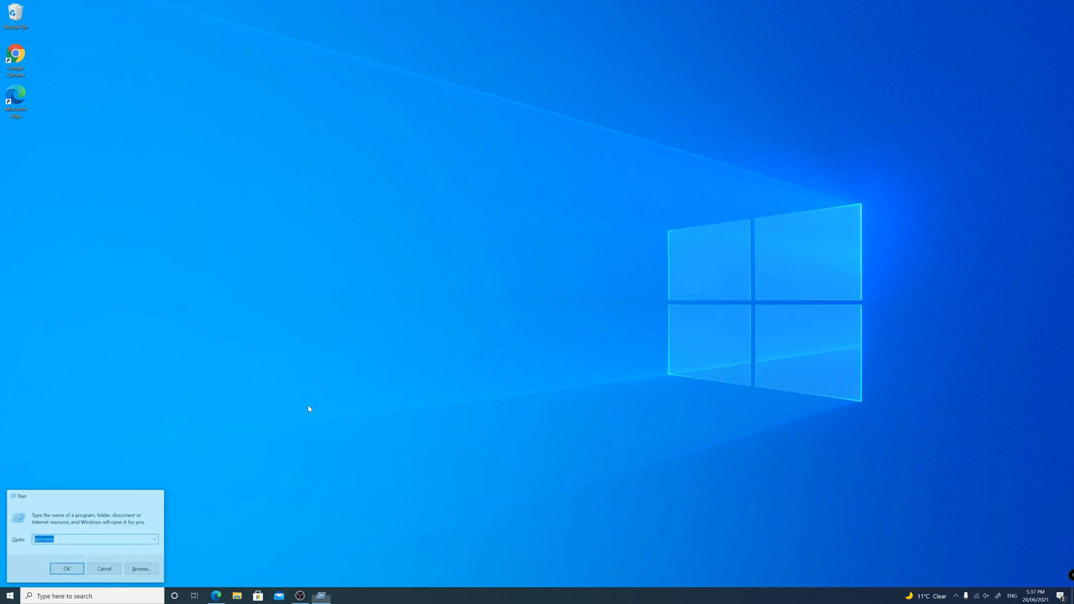
# Launch tpm.msc, which reports that no compatible TPM can be found.
pyautogui.click(66, 569)
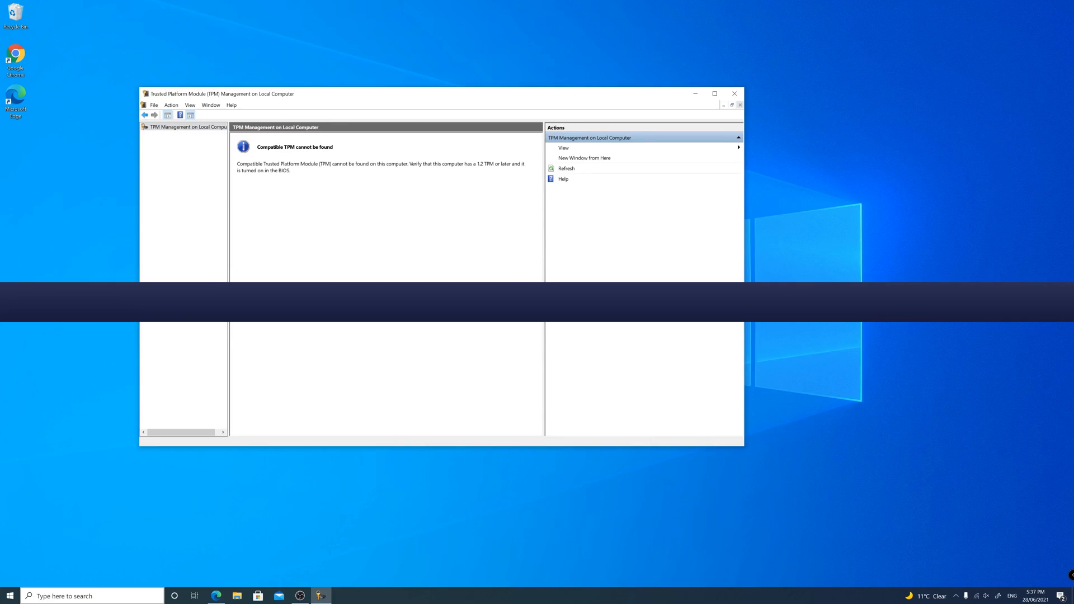
# Search for and open Device Manager, collapse Universal Serial Bus controllers, then close it.
pyautogui.click(75, 595)
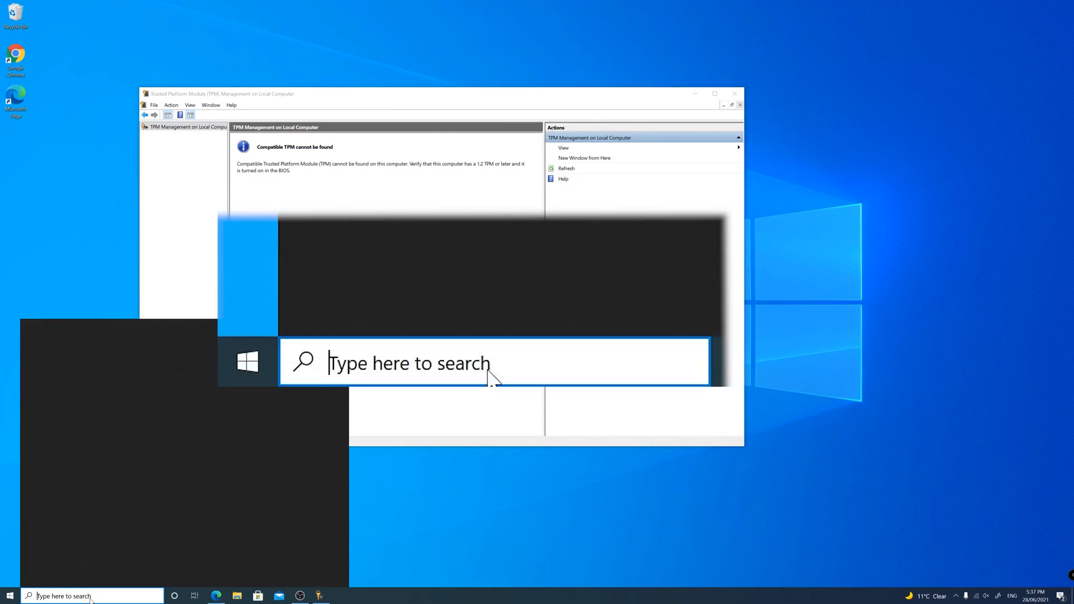
pyautogui.write('device manager')
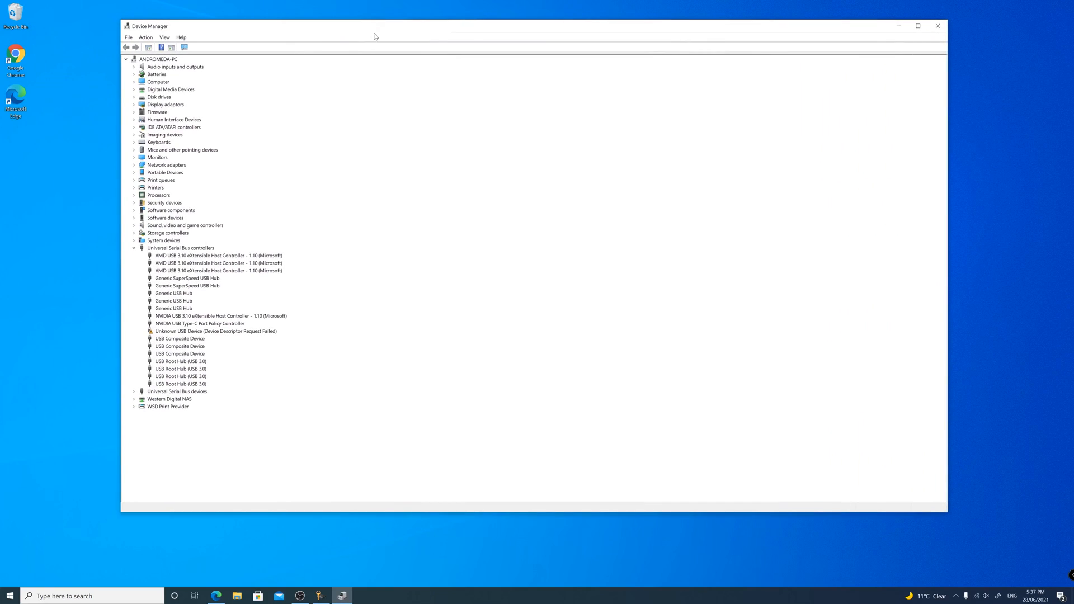
pyautogui.click(135, 248)
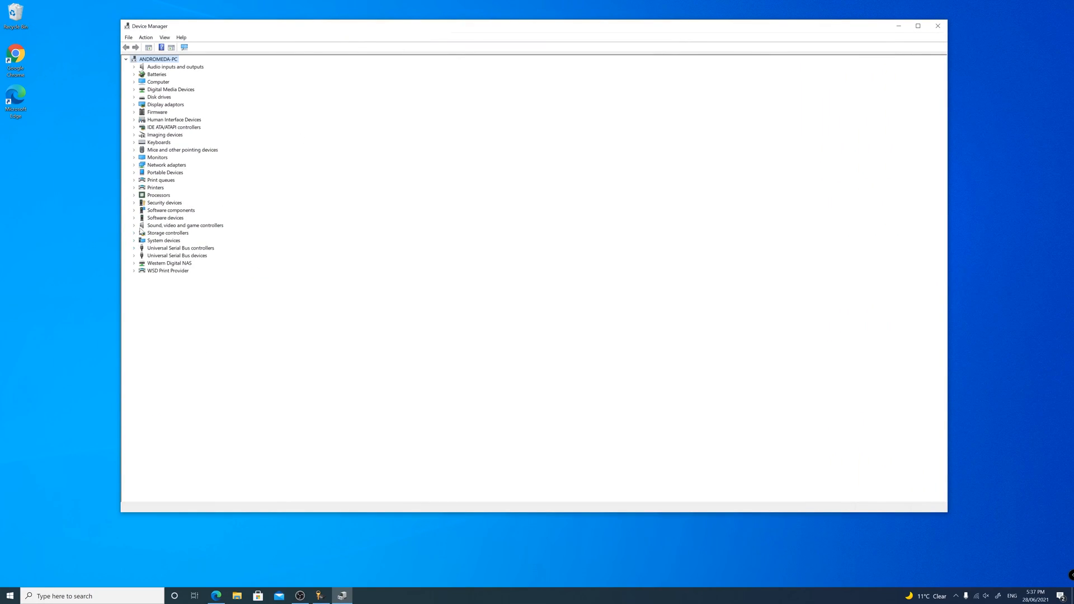
pyautogui.click(134, 202)
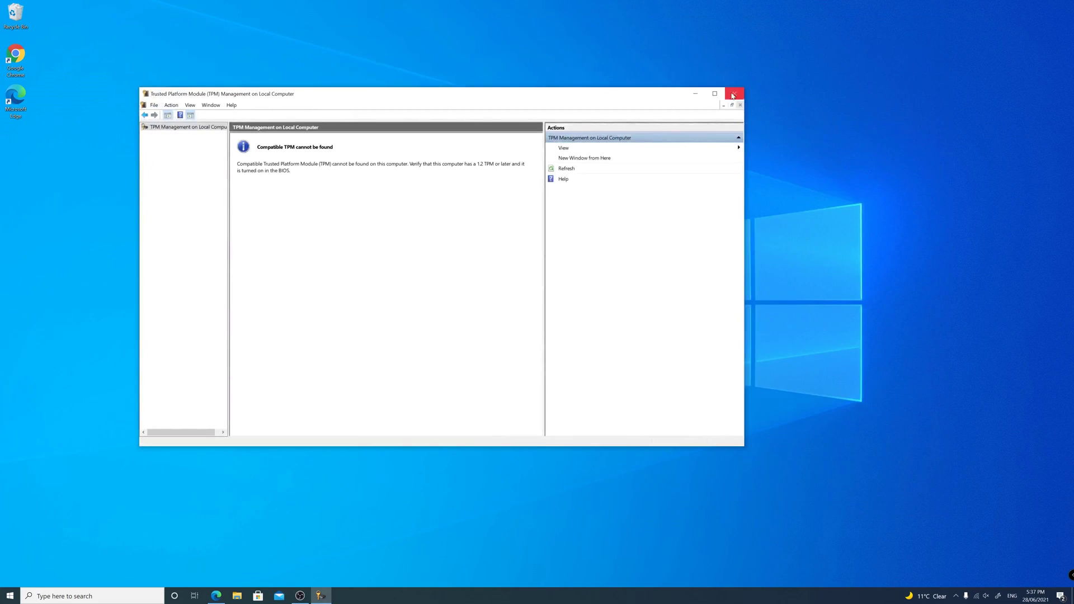
# Close the TPM Management window, leaving an empty desktop.
pyautogui.click(733, 94)
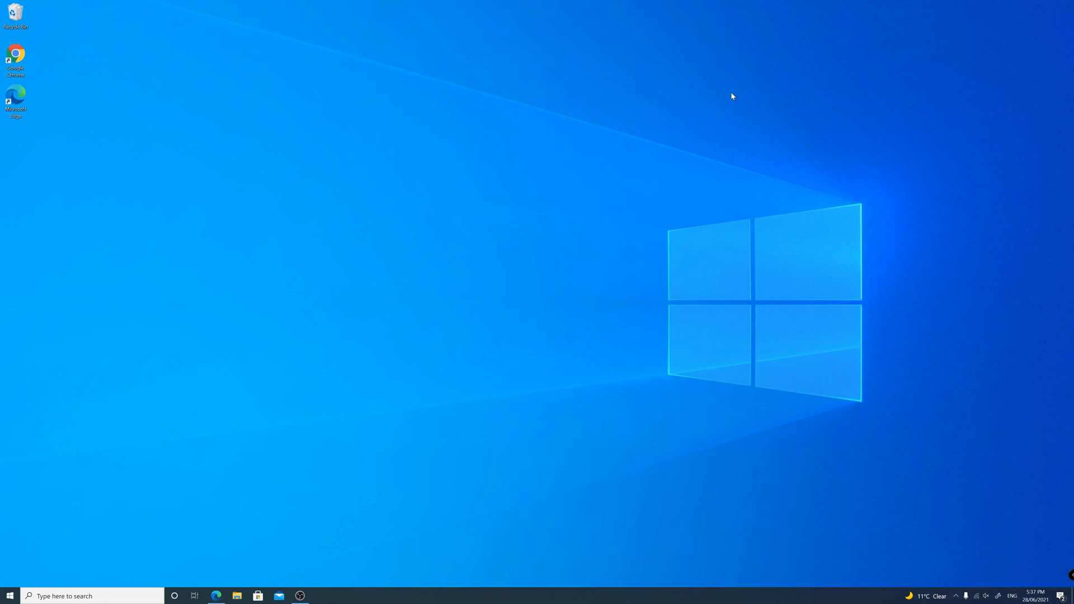
pyautogui.moveTo(144, 474)
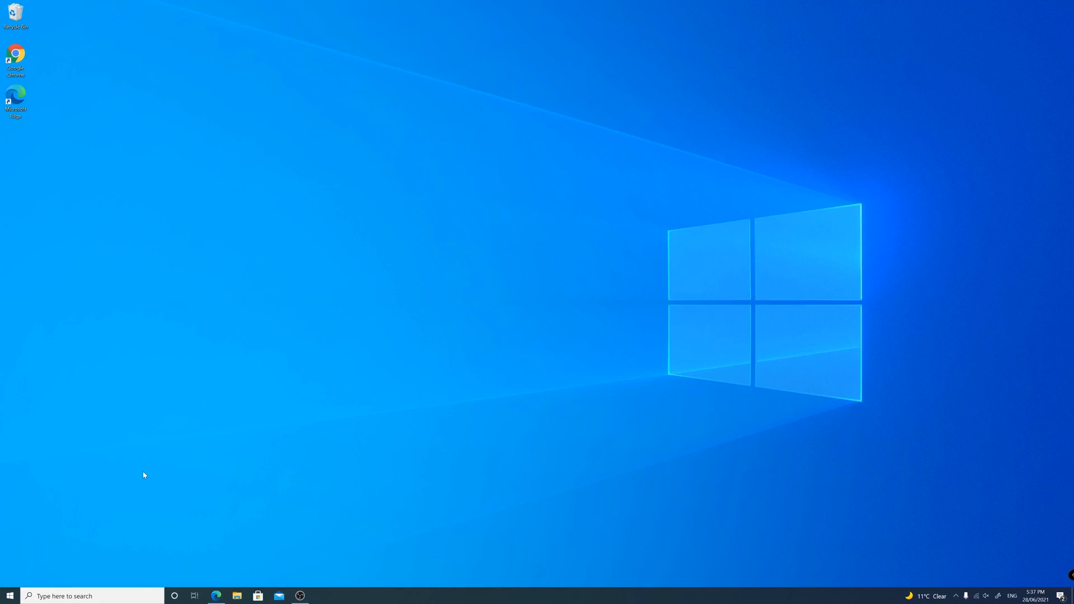
# Restart the PC from the Start menu power options to boot into the BIOS.
pyautogui.click(9, 595)
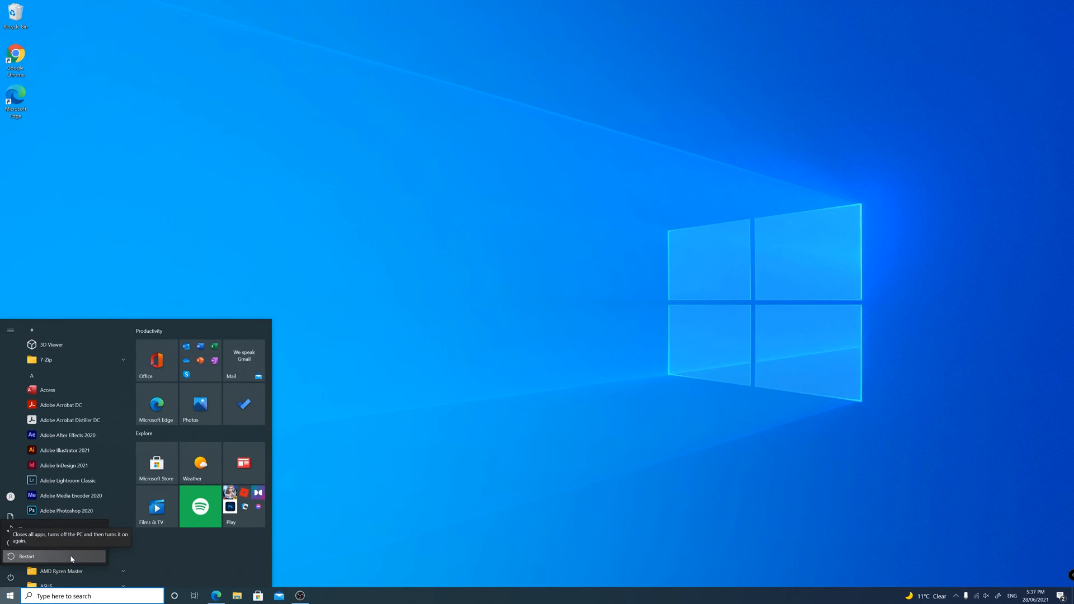
pyautogui.click(26, 556)
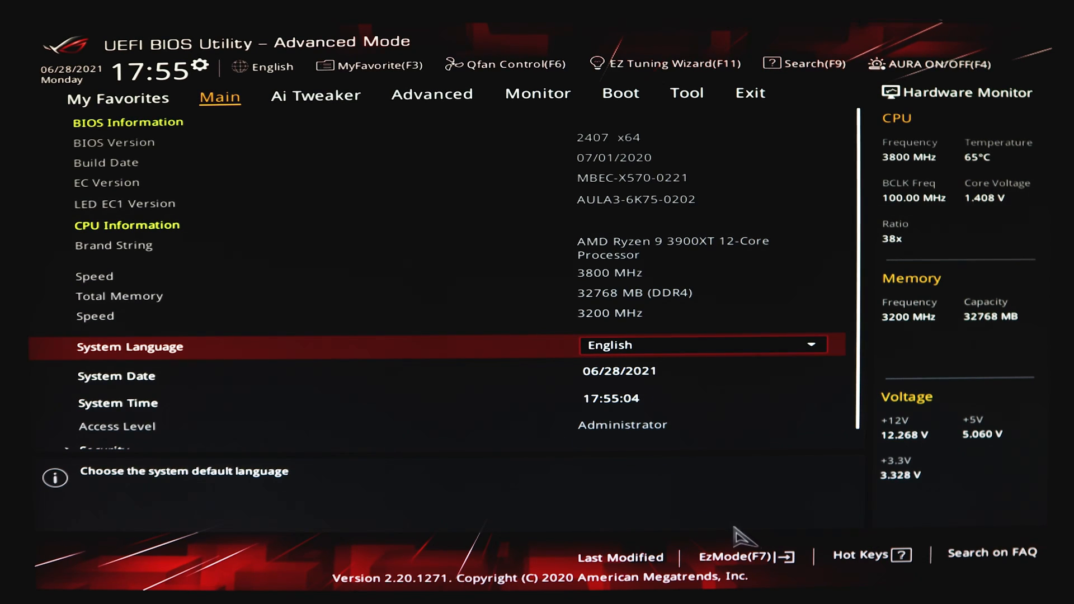
pyautogui.click(746, 556)
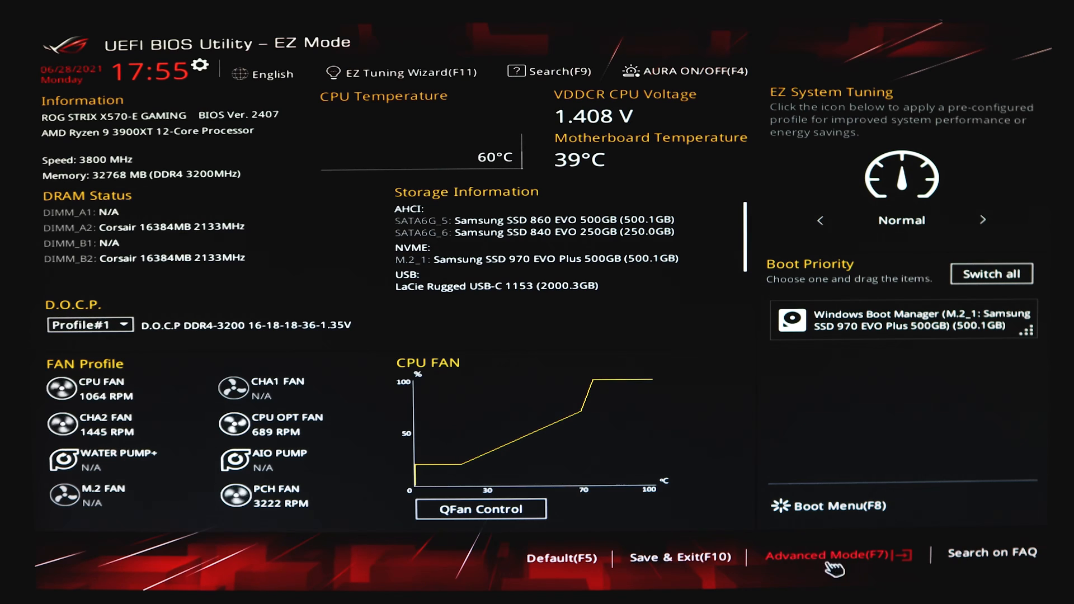
pyautogui.click(826, 555)
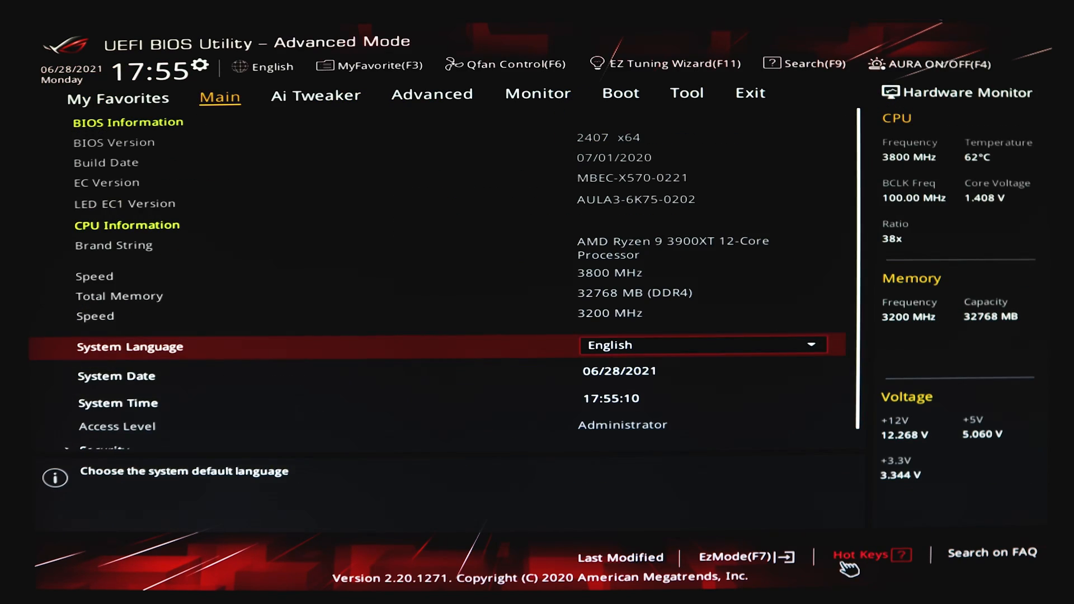
pyautogui.moveTo(647, 344)
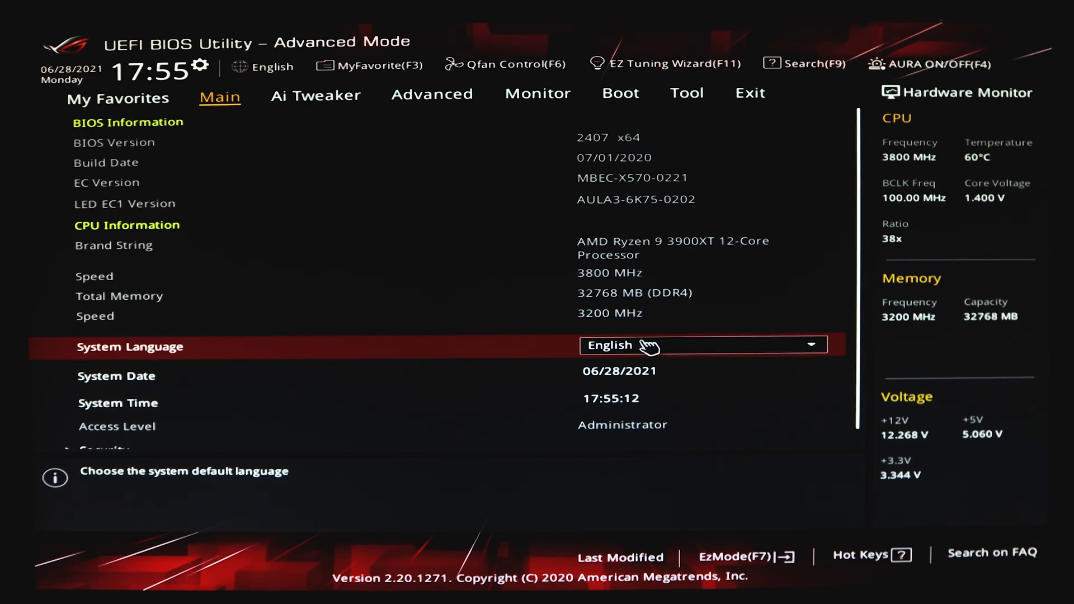
pyautogui.moveTo(730, 63)
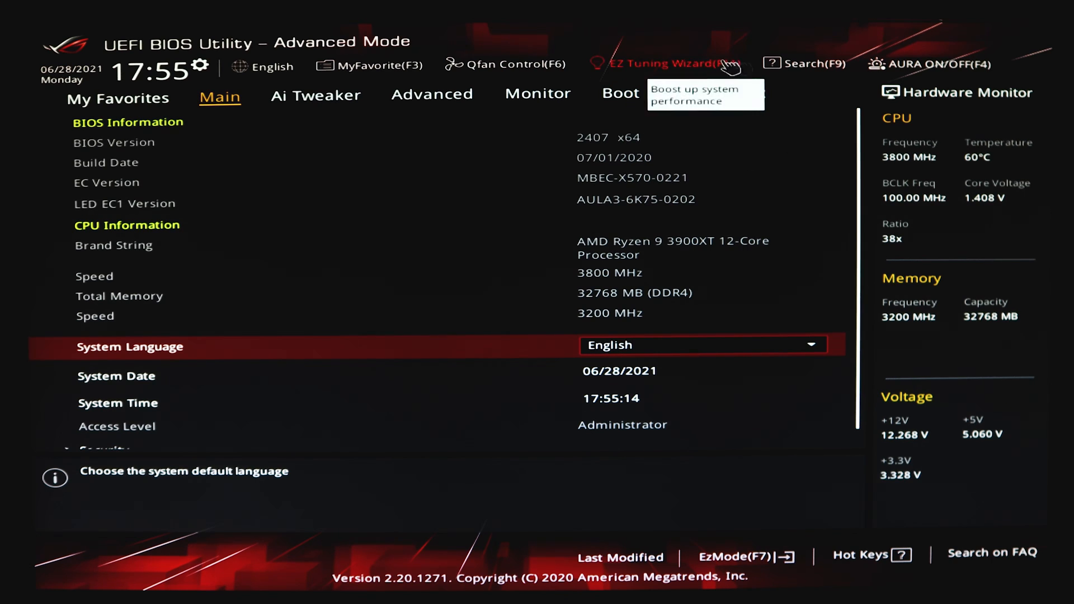
pyautogui.moveTo(829, 84)
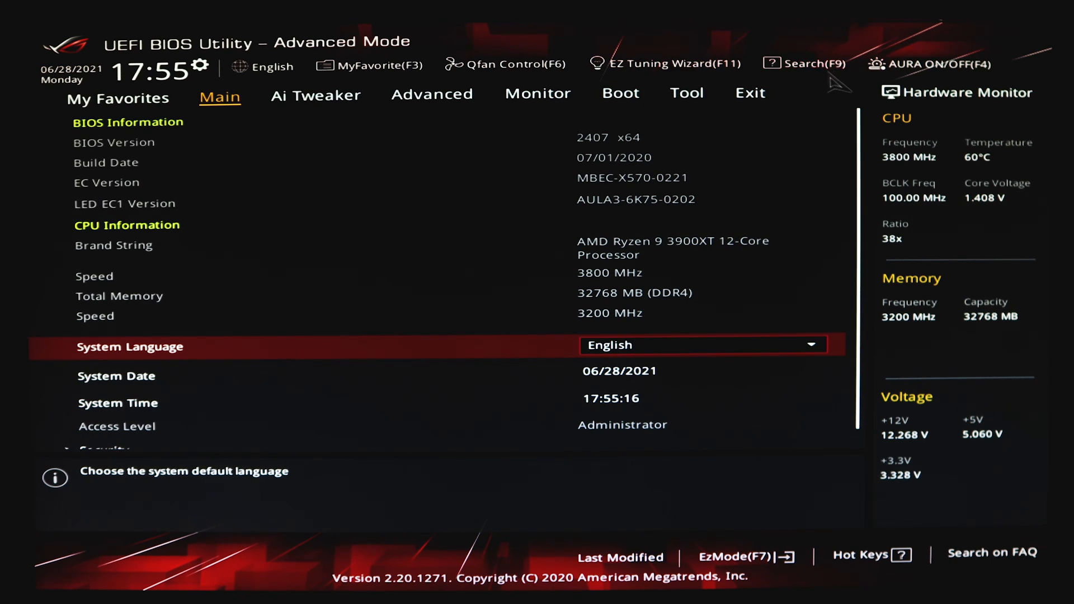
# Search the BIOS settings for 'tpm' to list the fTPM options.
pyautogui.click(806, 64)
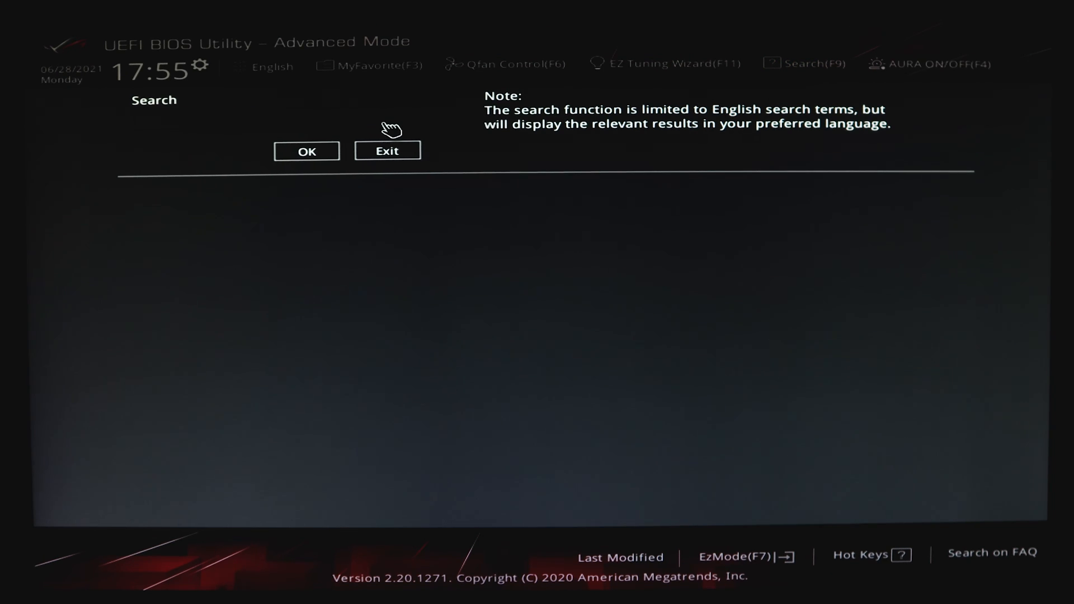
pyautogui.write('tpm')
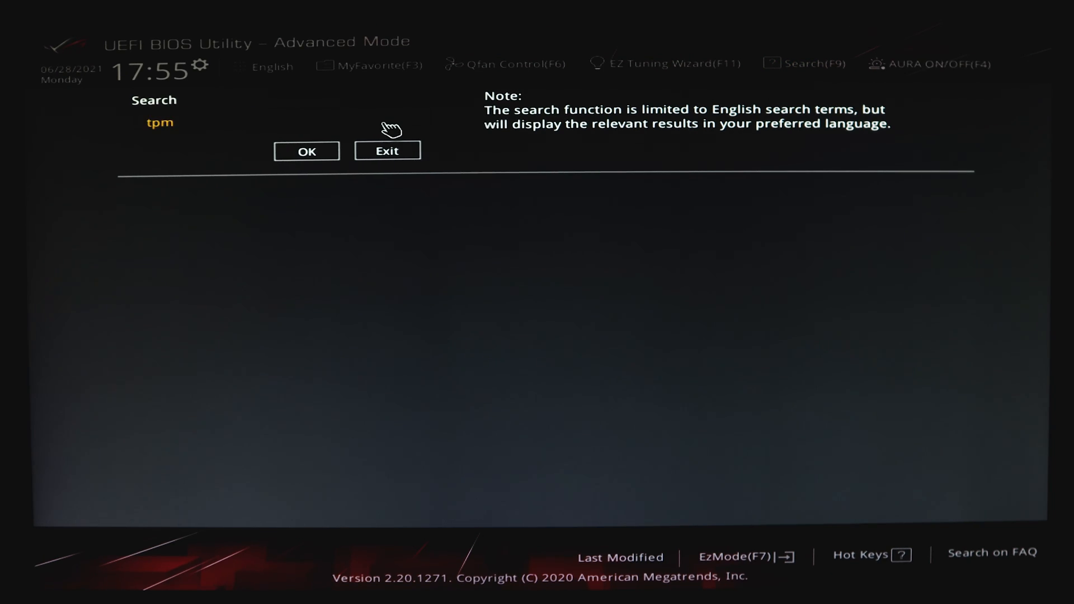
pyautogui.click(306, 151)
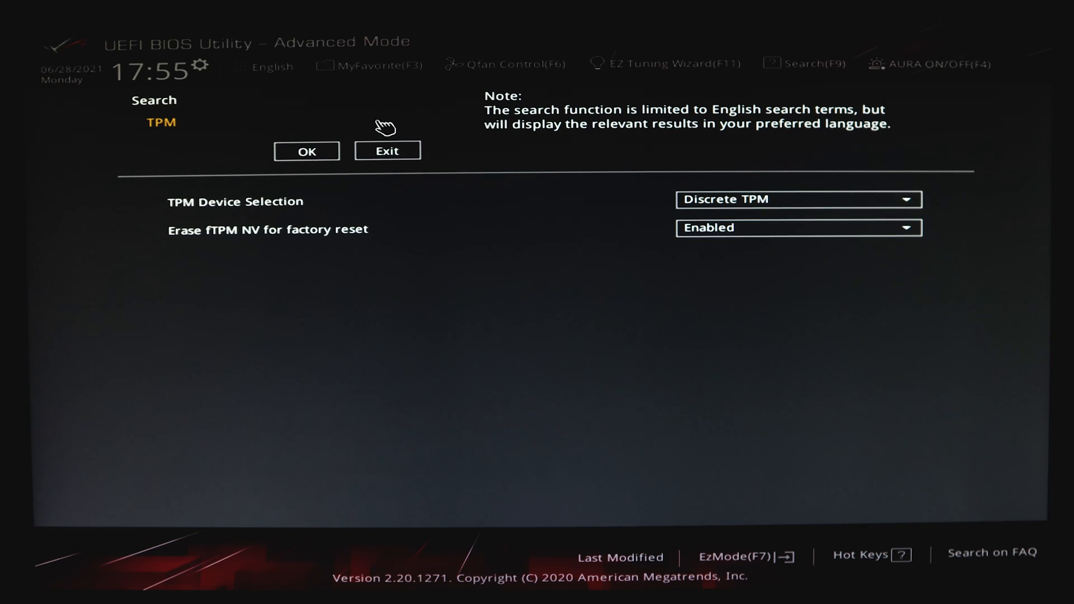
# Leave the search results and show the Advanced tab with AMD fTPM configuration.
pyautogui.click(280, 122)
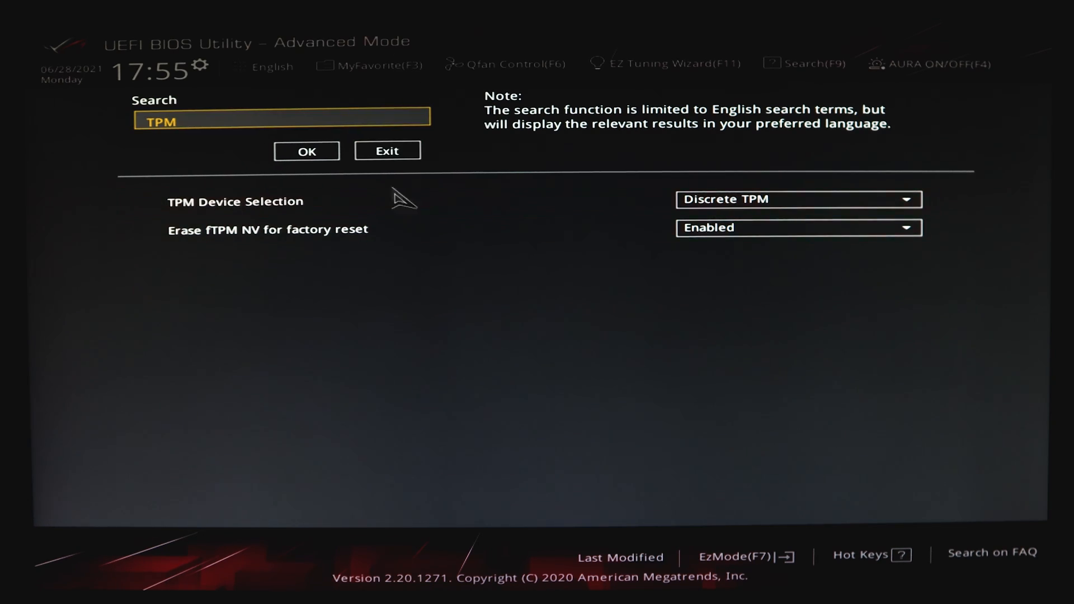
pyautogui.click(386, 150)
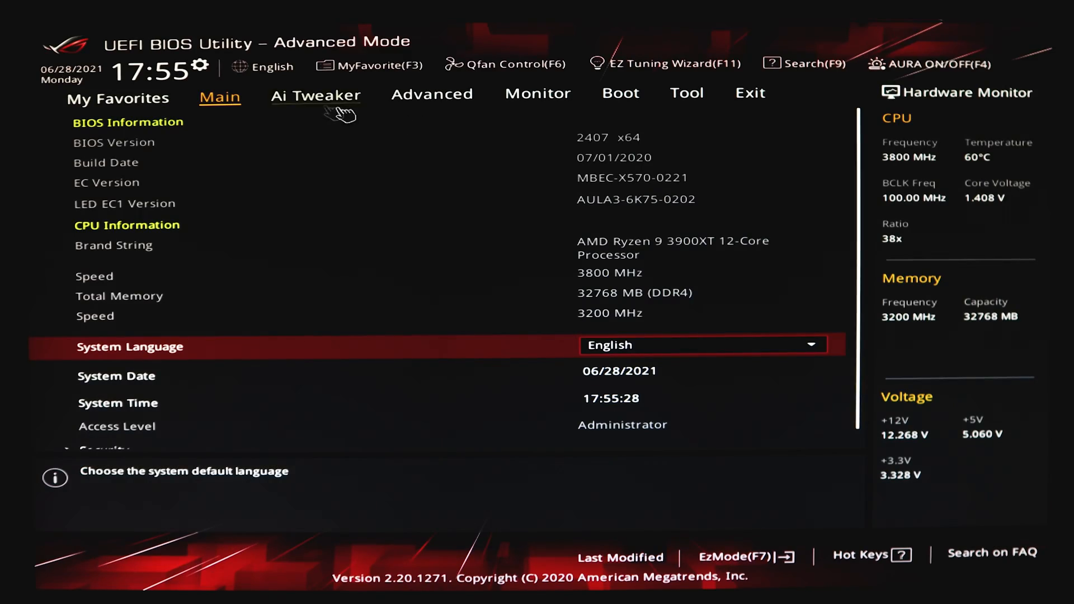
pyautogui.click(432, 94)
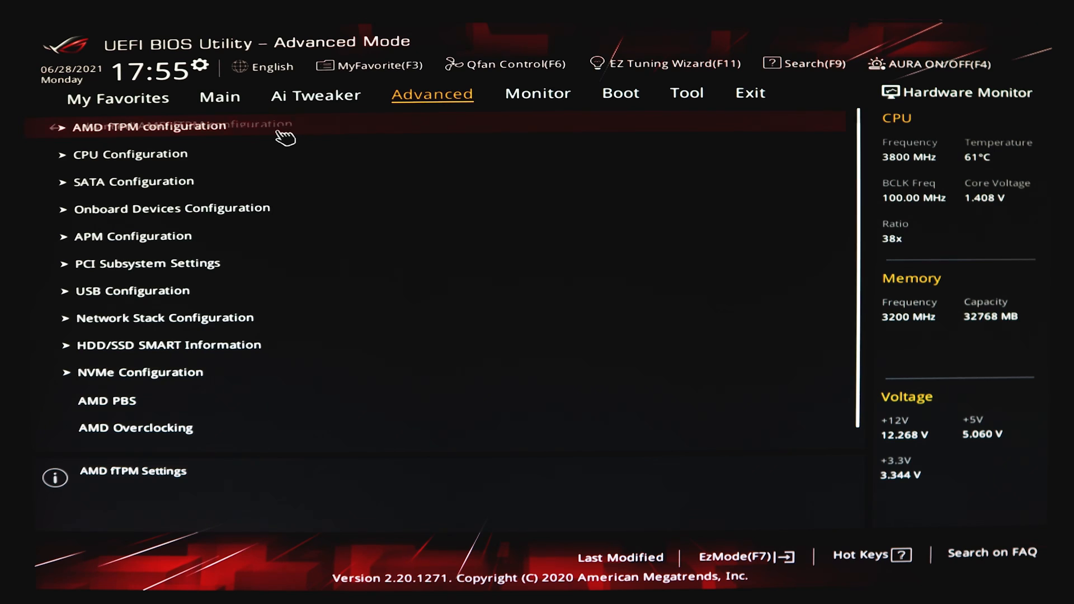
# In AMD fTPM configuration, set TPM Device Selection to Firmware TPM and acknowledge the notice.
pyautogui.click(150, 126)
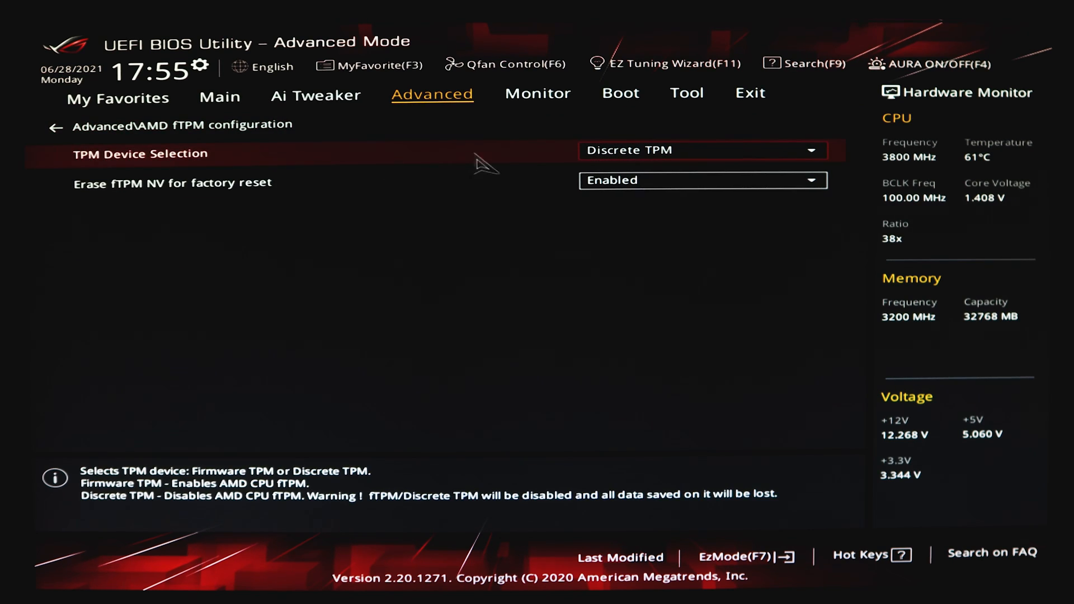
pyautogui.click(700, 149)
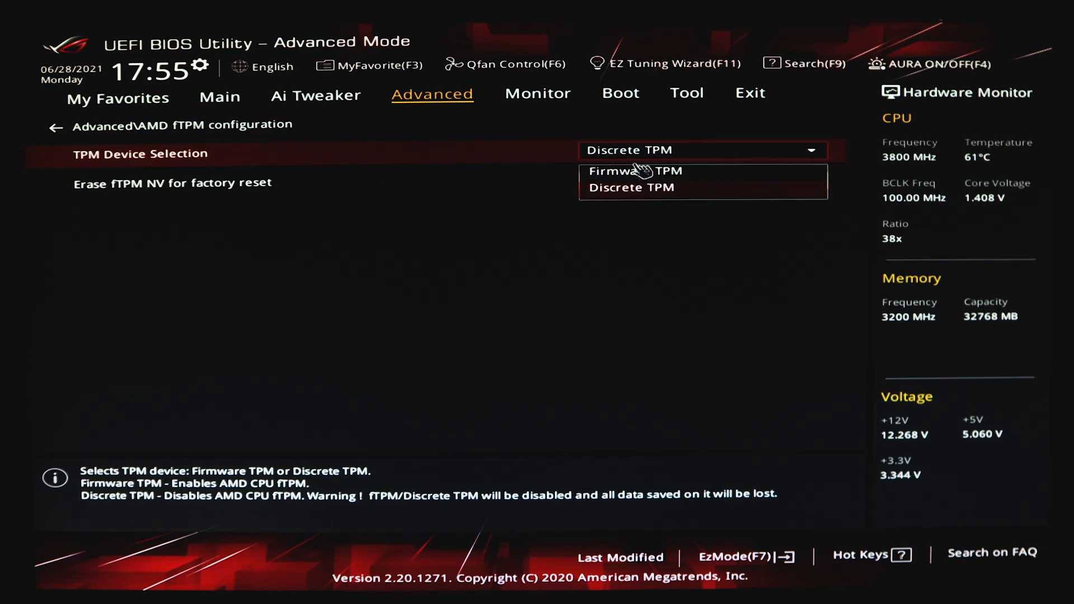
pyautogui.moveTo(777, 185)
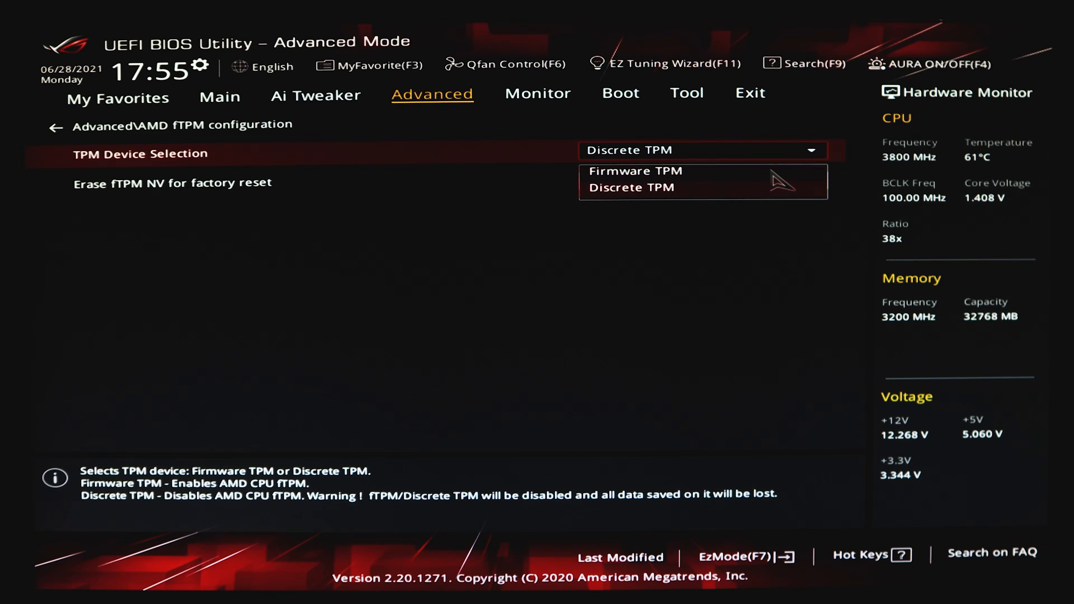
pyautogui.click(631, 188)
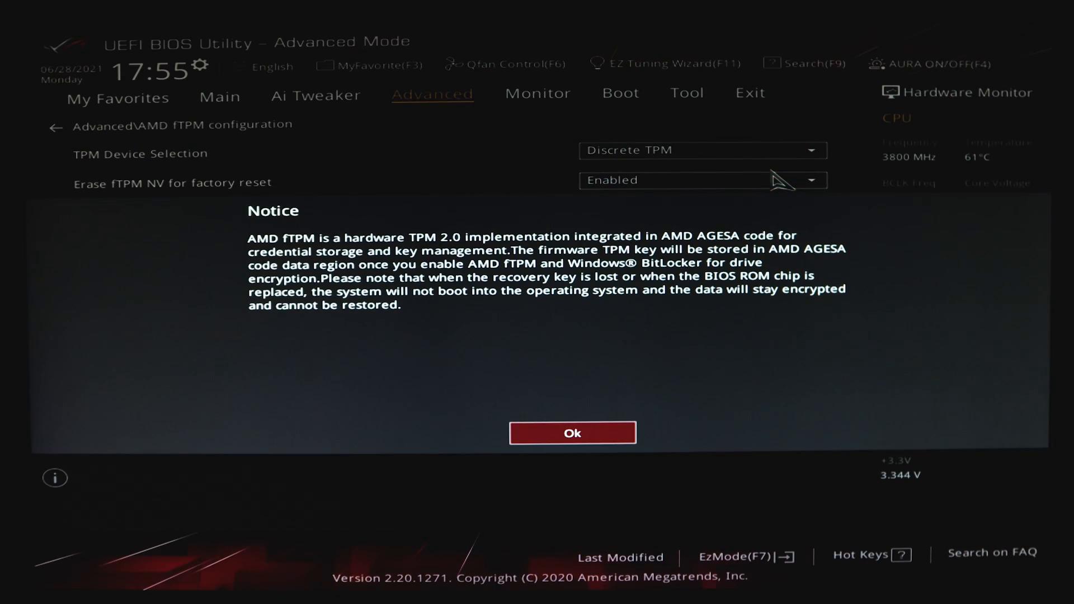
pyautogui.moveTo(603, 414)
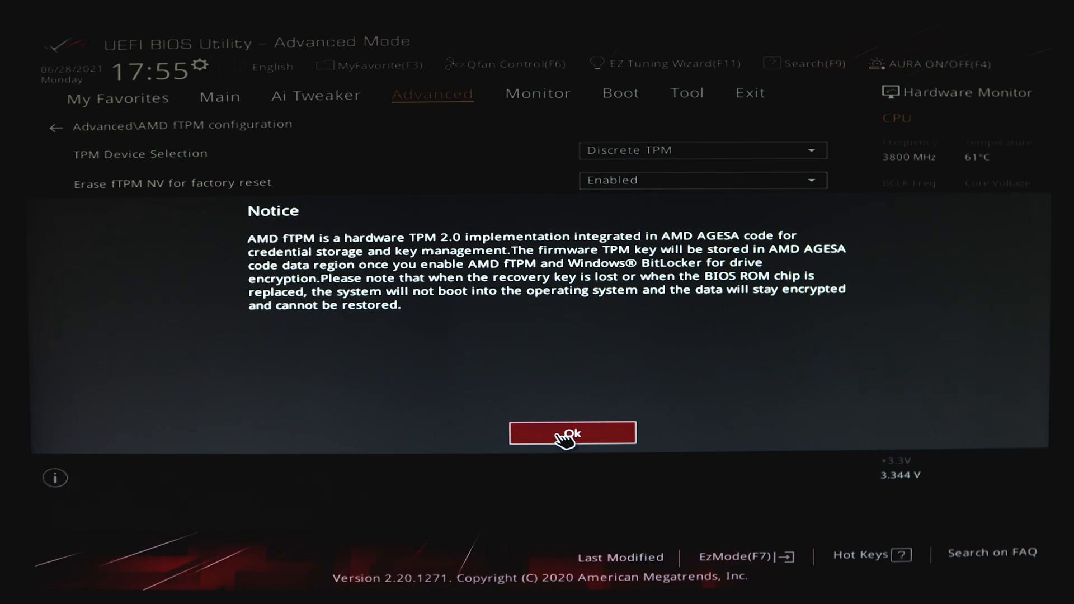
pyautogui.click(572, 433)
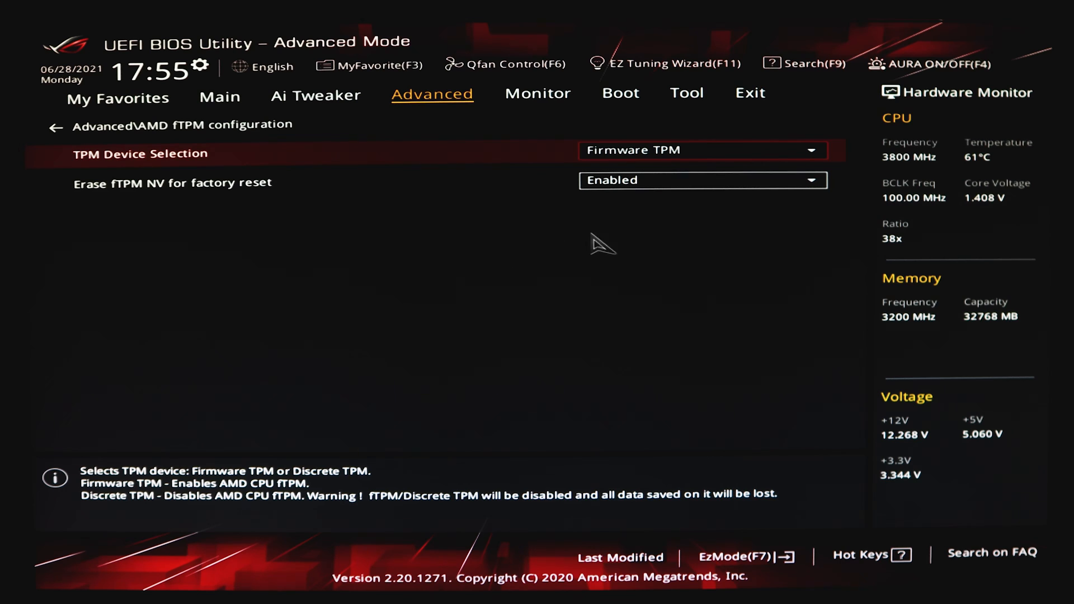
pyautogui.moveTo(749, 94)
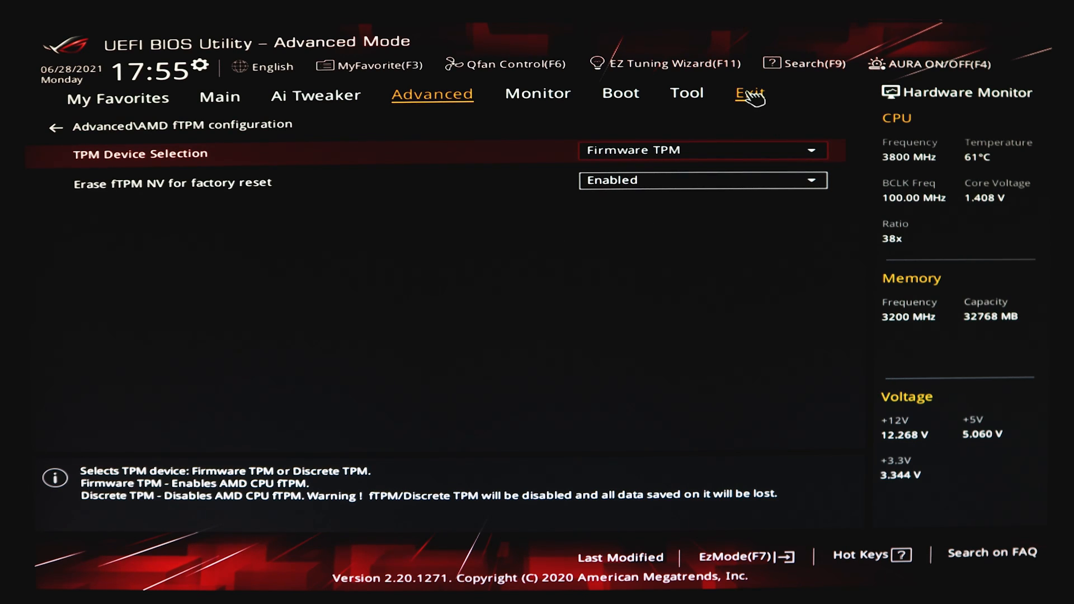
# Choose Save Changes & Reset from the Exit tab and confirm with Ok.
pyautogui.click(751, 94)
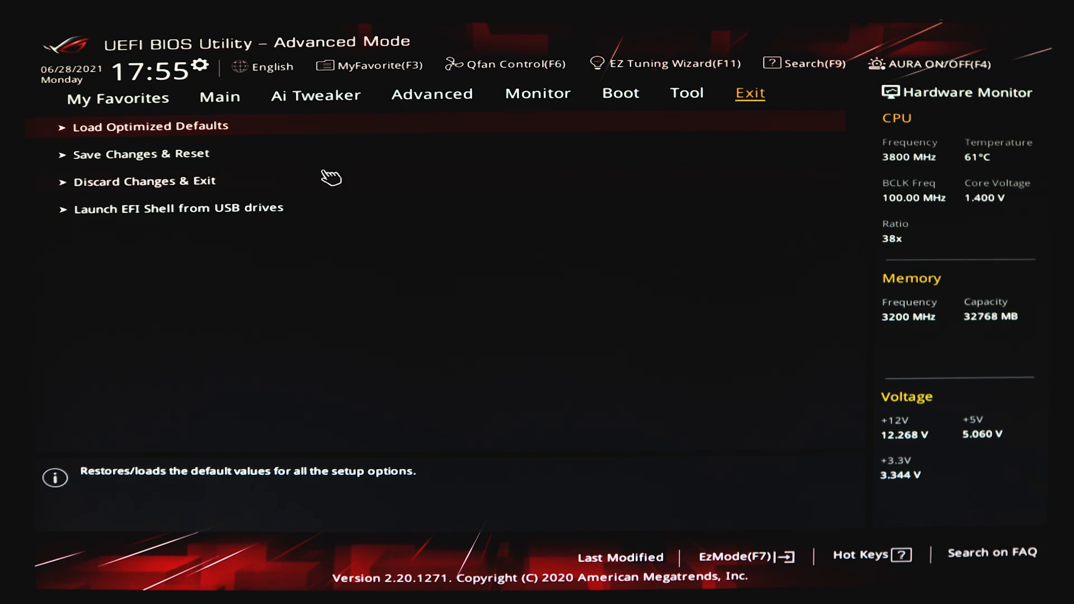
pyautogui.moveTo(181, 162)
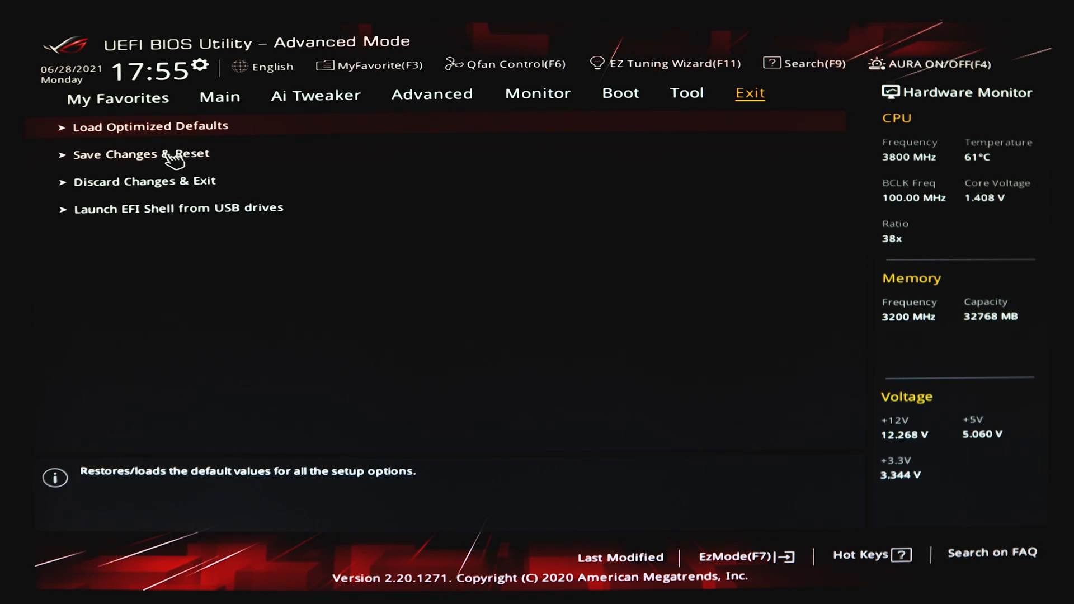
pyautogui.click(141, 154)
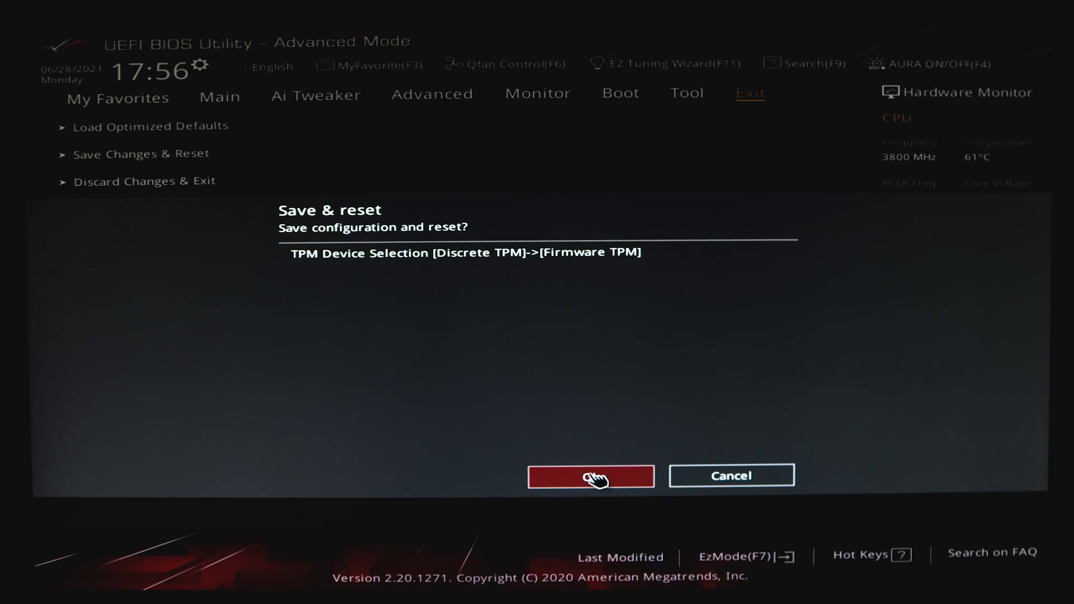
pyautogui.click(589, 476)
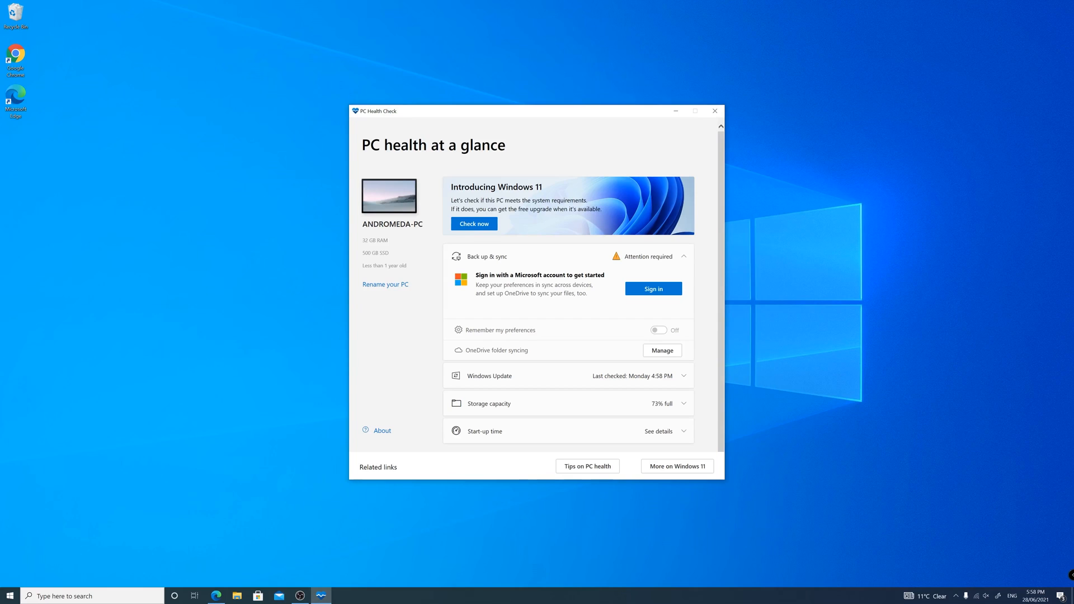
# Rerun the Windows 11 check, see it pass, then close the result and PC Health Check.
pyautogui.click(473, 224)
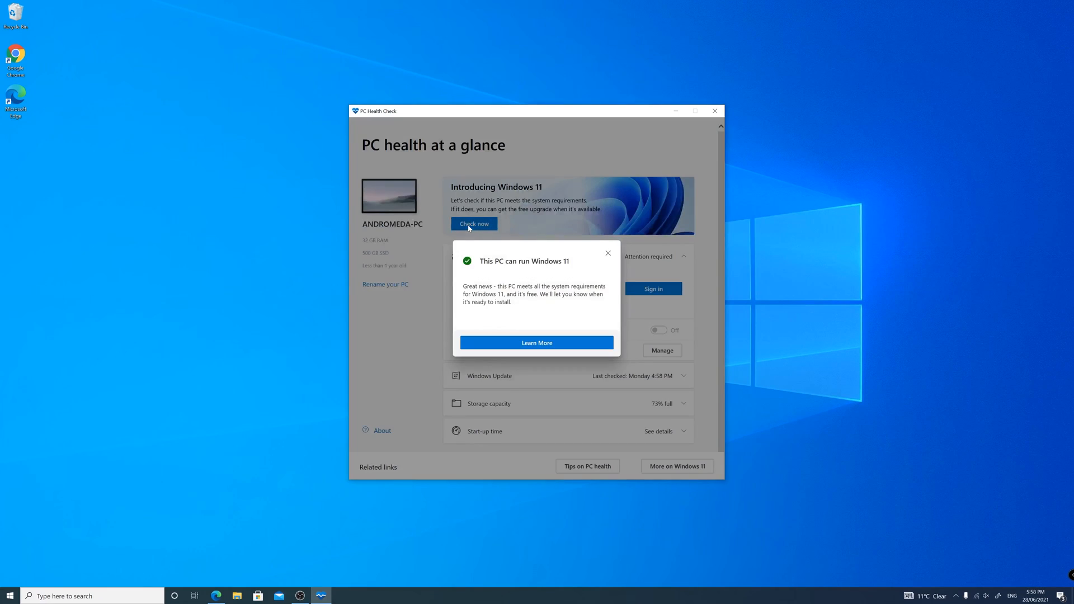
pyautogui.moveTo(587, 267)
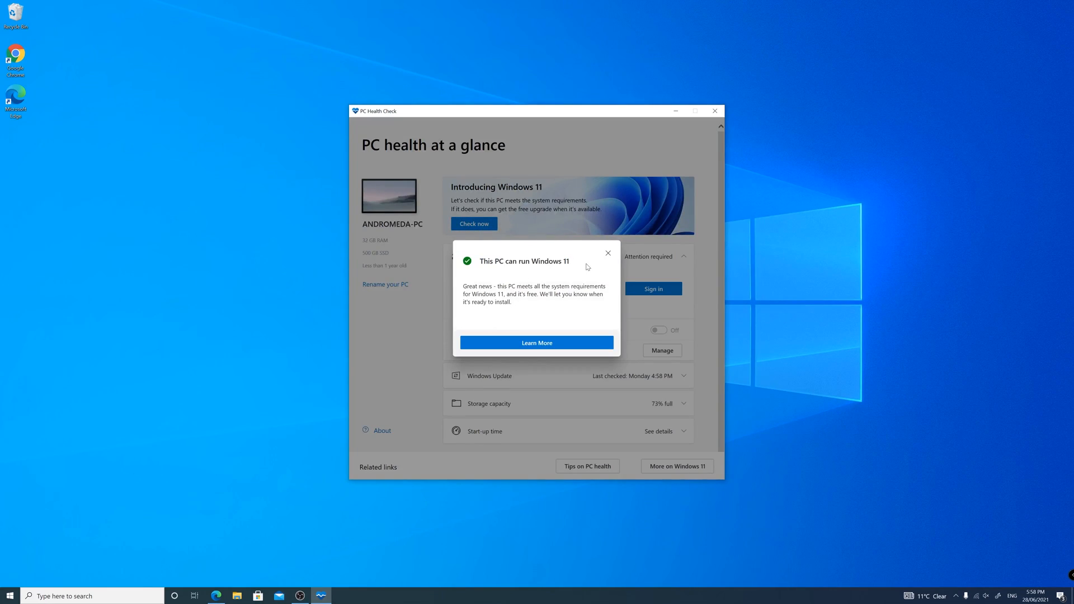
pyautogui.moveTo(607, 254)
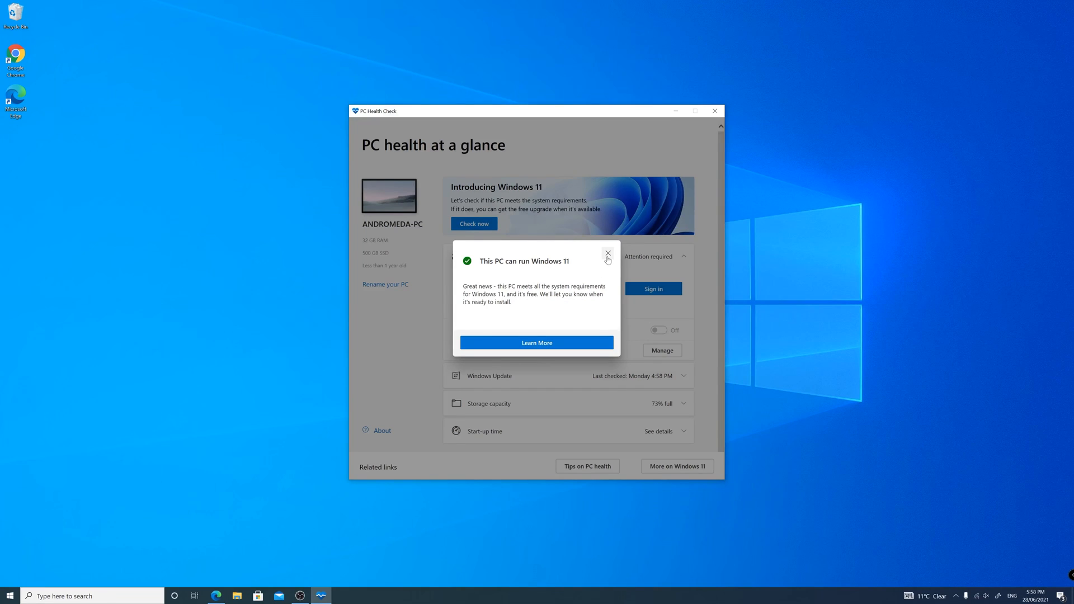
pyautogui.click(607, 254)
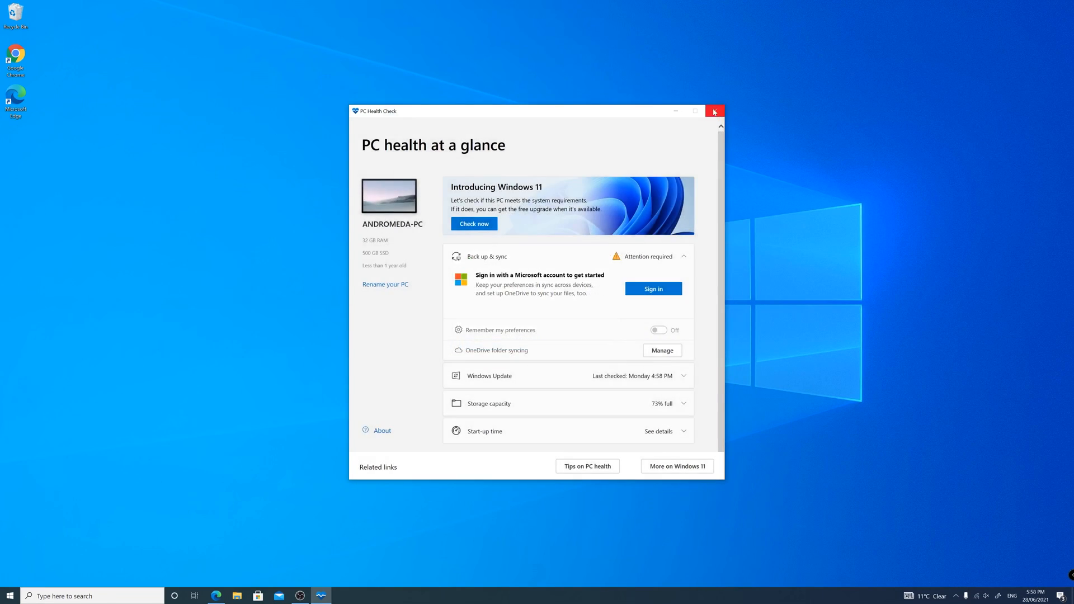
pyautogui.click(714, 111)
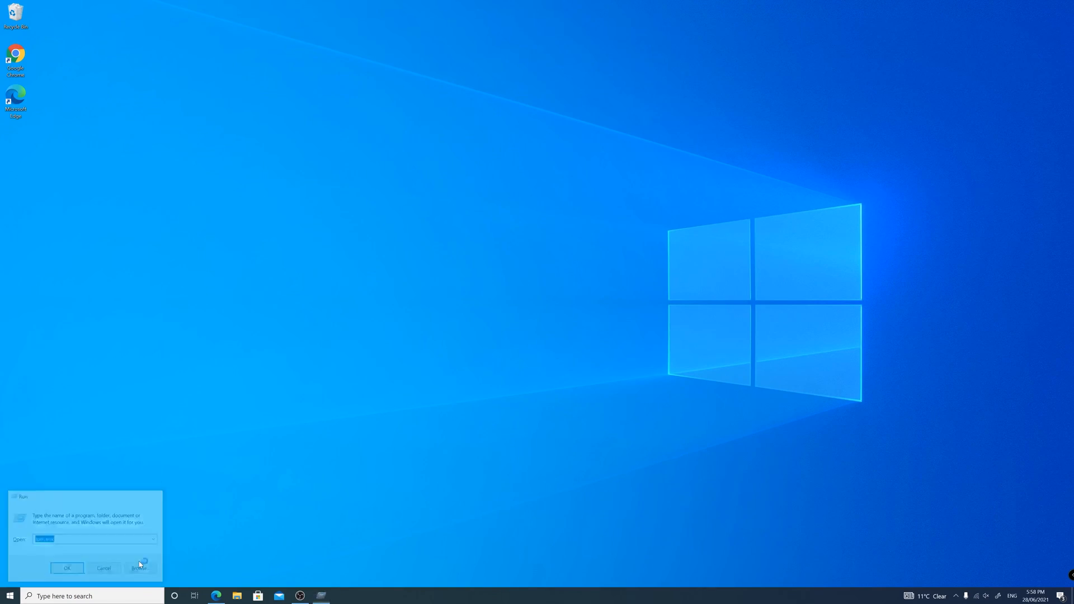
# Launch tpm.msc, showing the AMD TPM with specification version 2.0 ready for use.
pyautogui.click(67, 567)
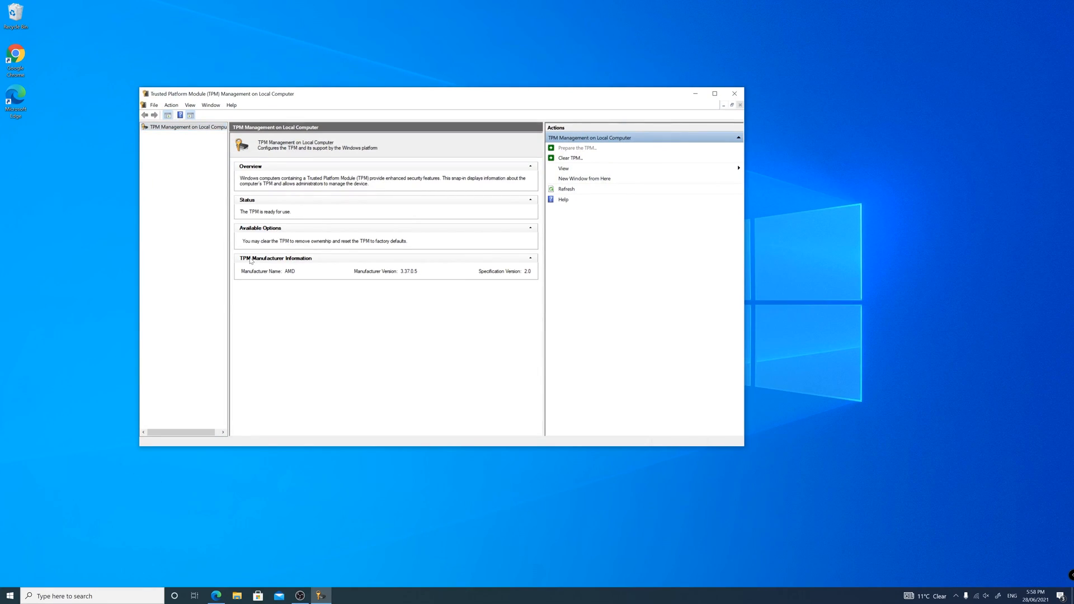
pyautogui.moveTo(531, 278)
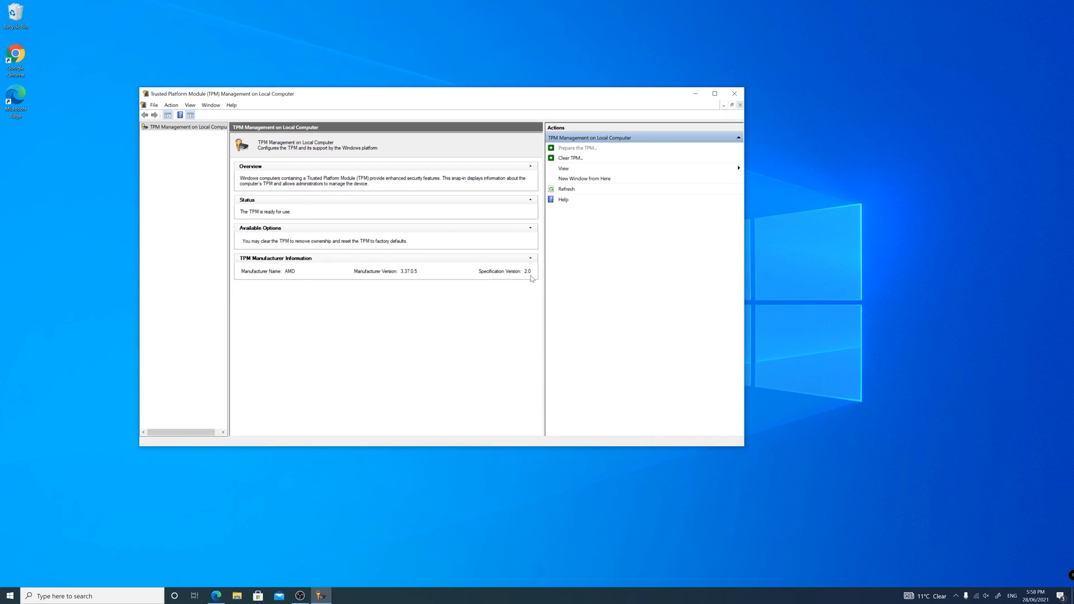
pyautogui.moveTo(734, 94)
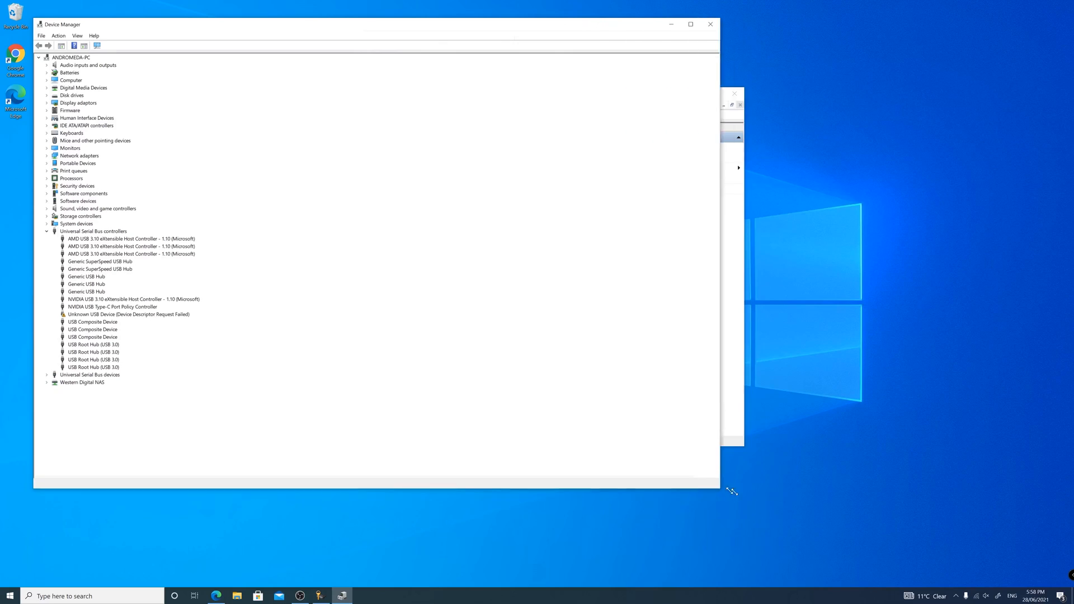
# Confirm Trusted Platform Module 2.0 under Security devices, then close Device Manager and the TPM console.
pyautogui.click(46, 231)
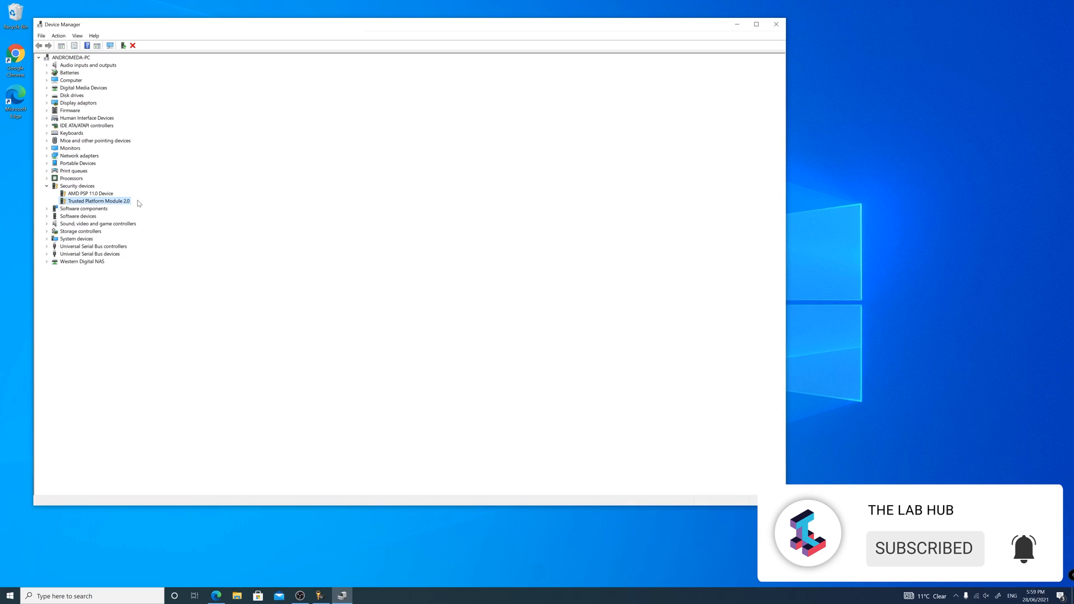
pyautogui.doubleClick(99, 201)
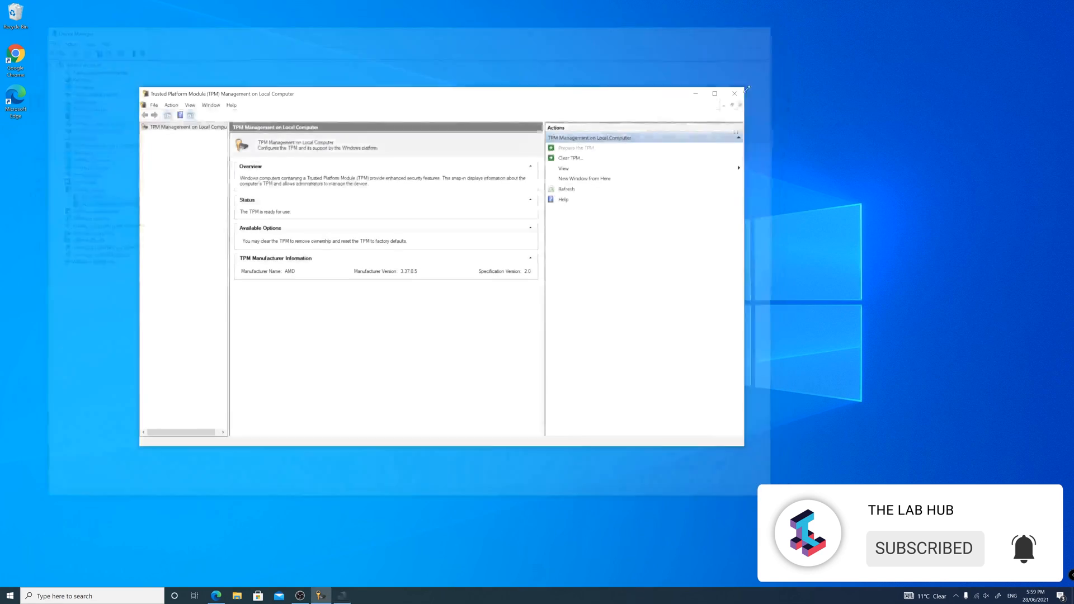
pyautogui.click(735, 92)
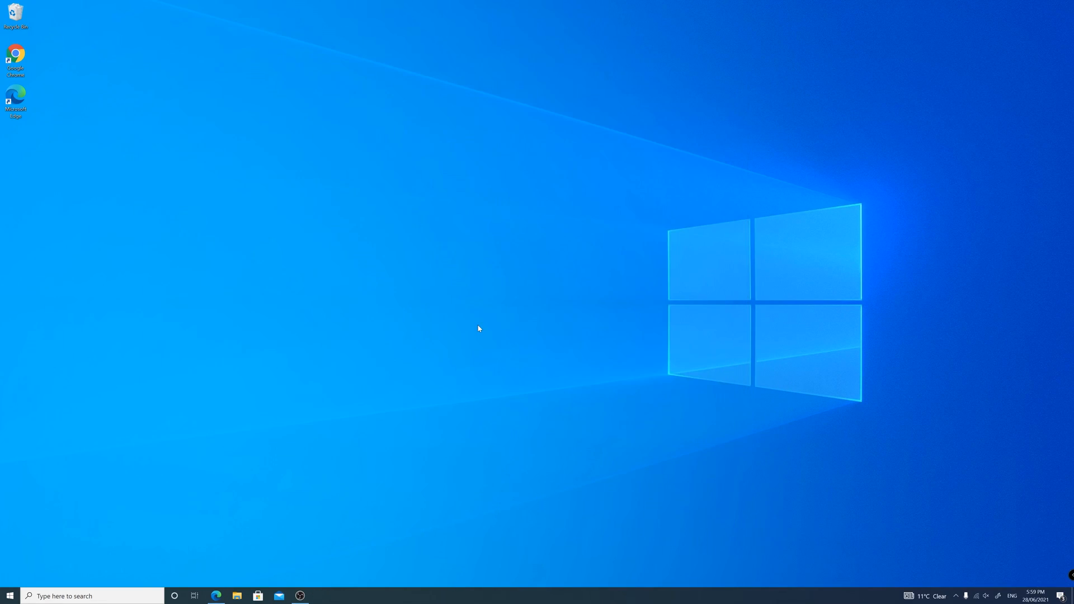